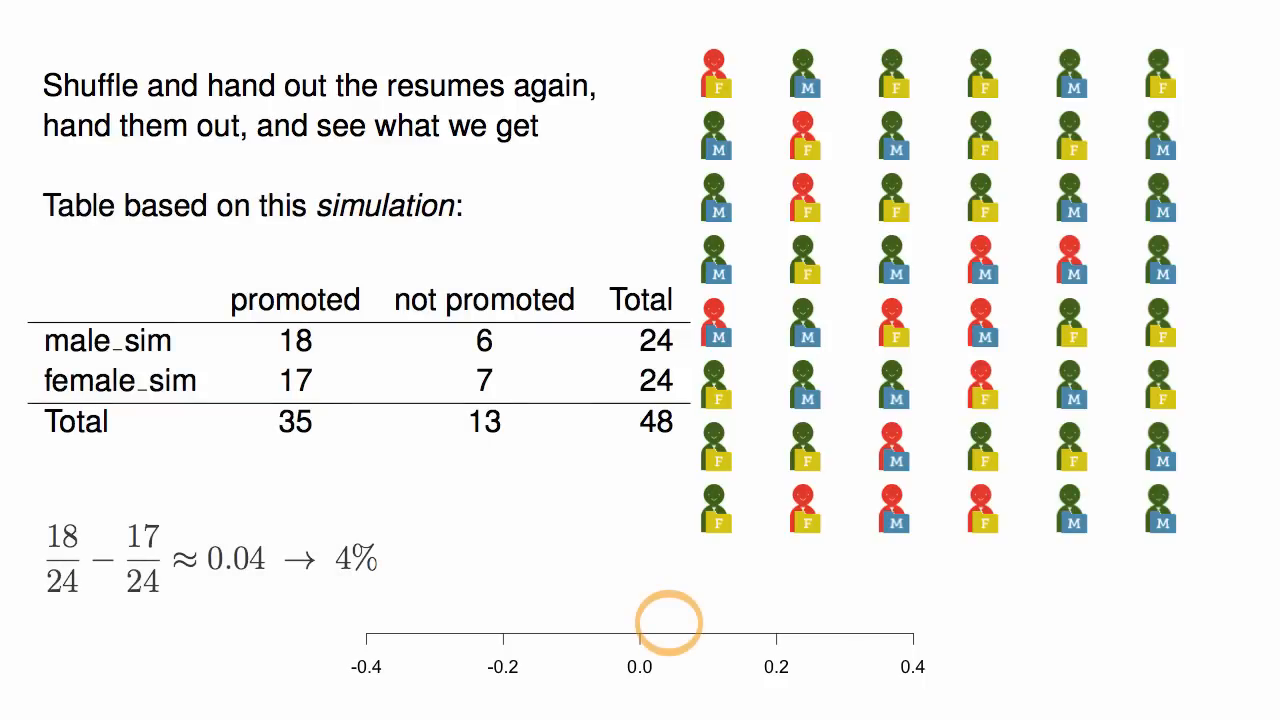
Advance past the randomization dot plot to the hypothesis test summary slide.
click(667, 622)
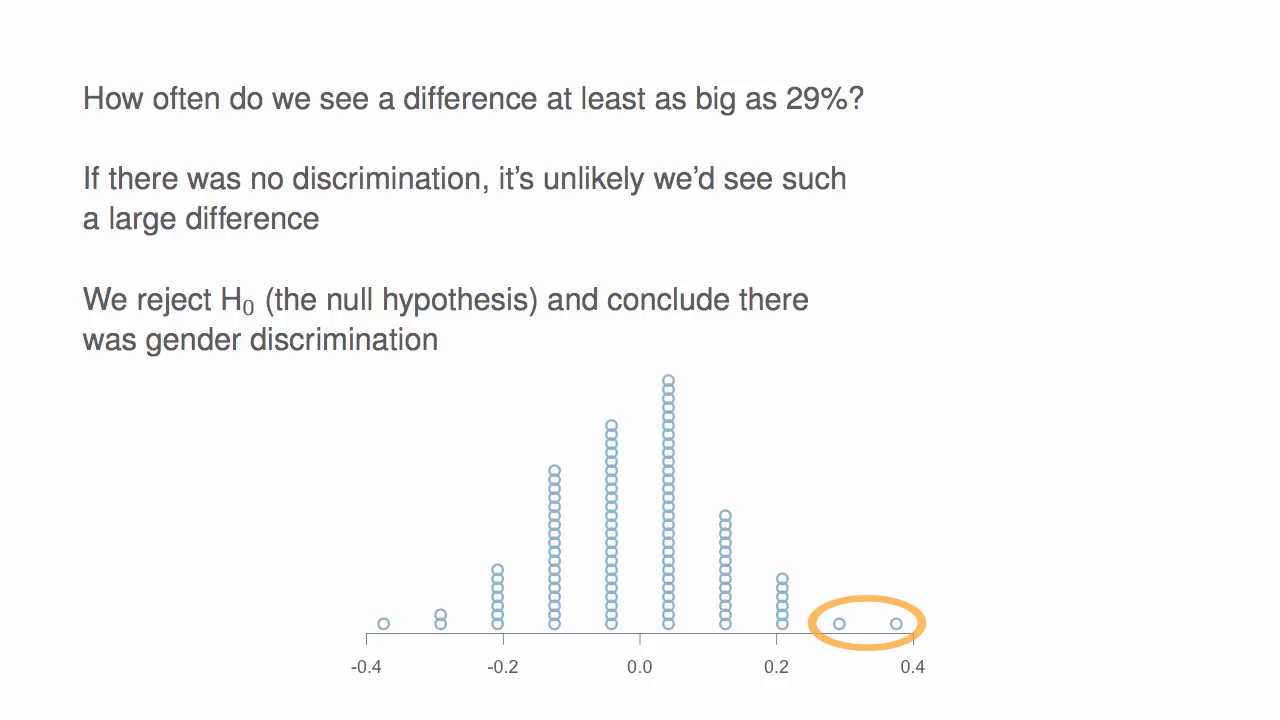
key(Right)
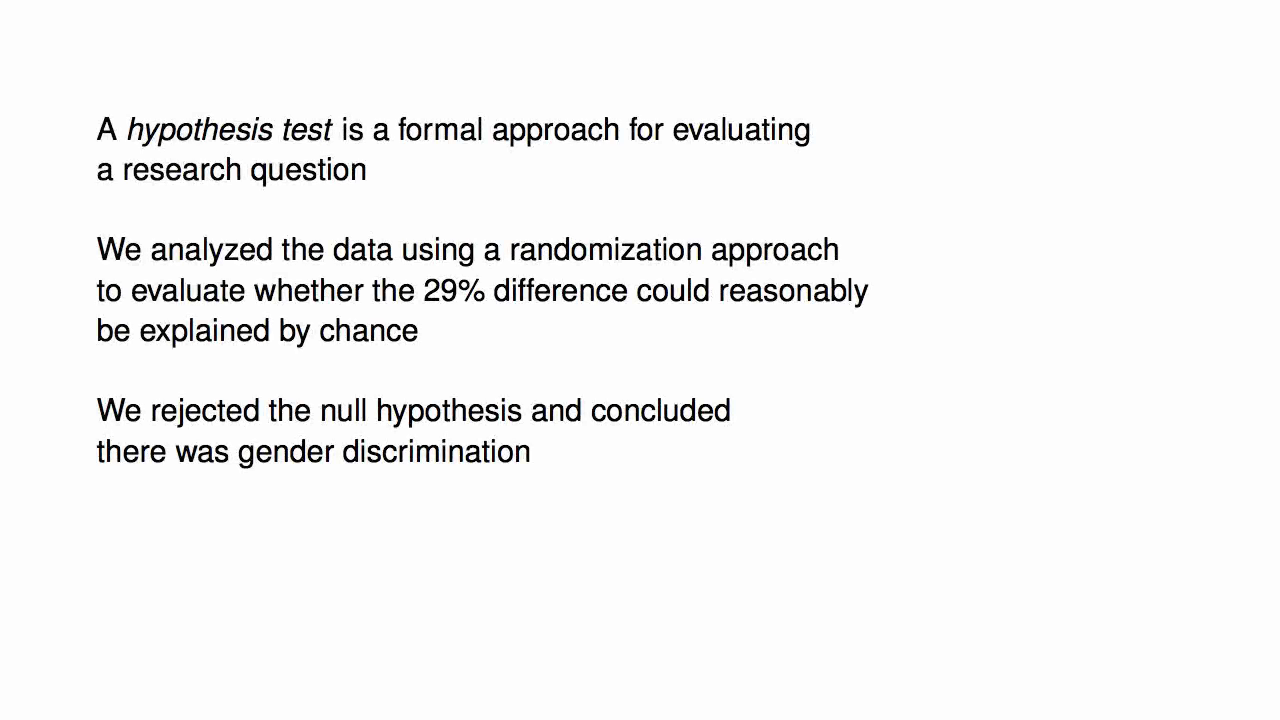